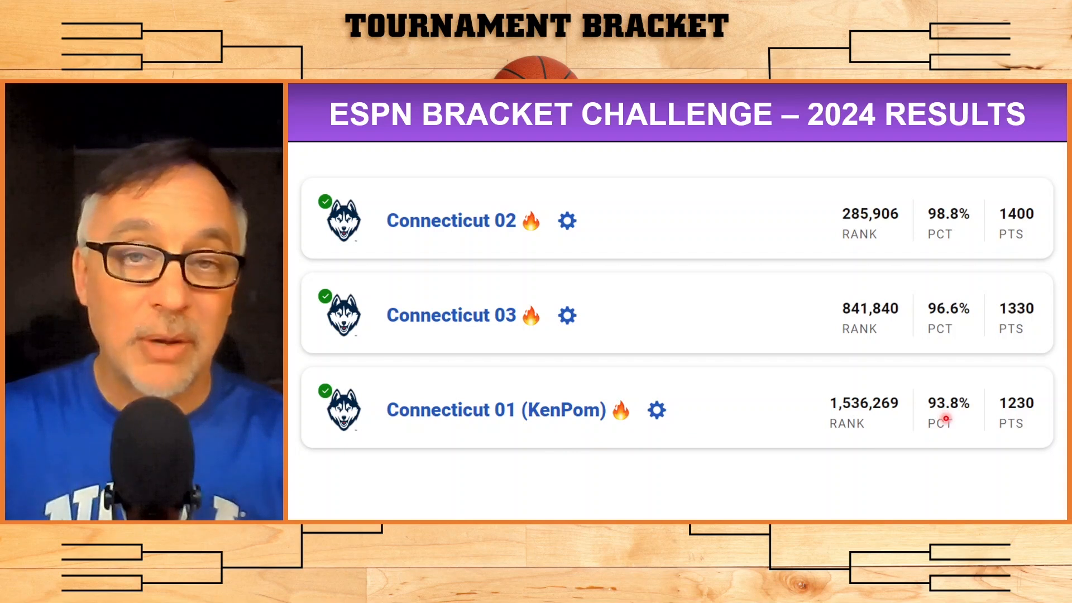
{"action": "mouse_move", "coordinate": [817, 415]}
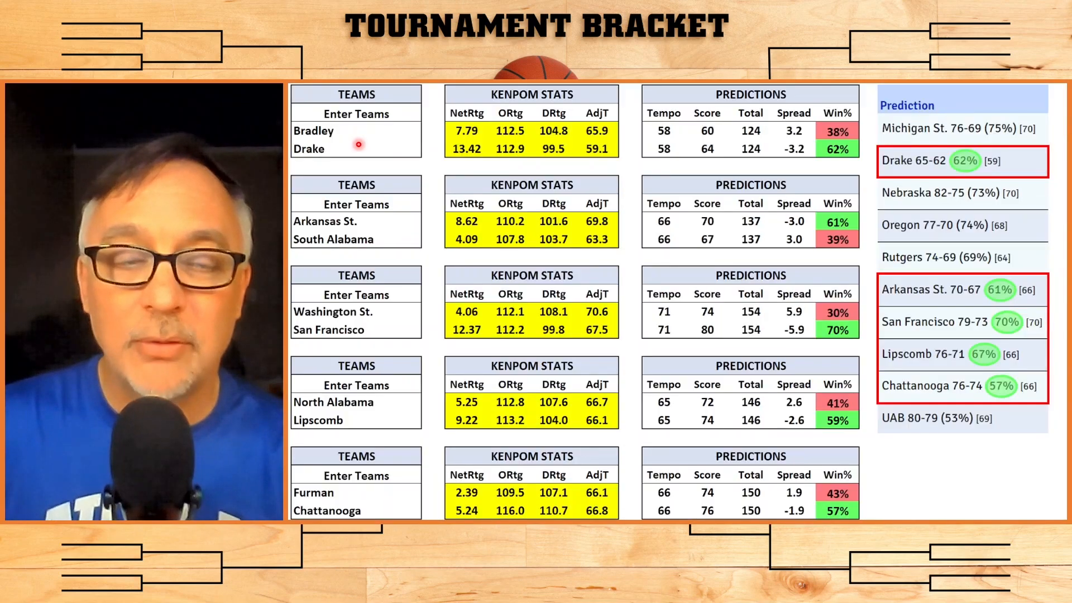
{"action": "mouse_move", "coordinate": [613, 149]}
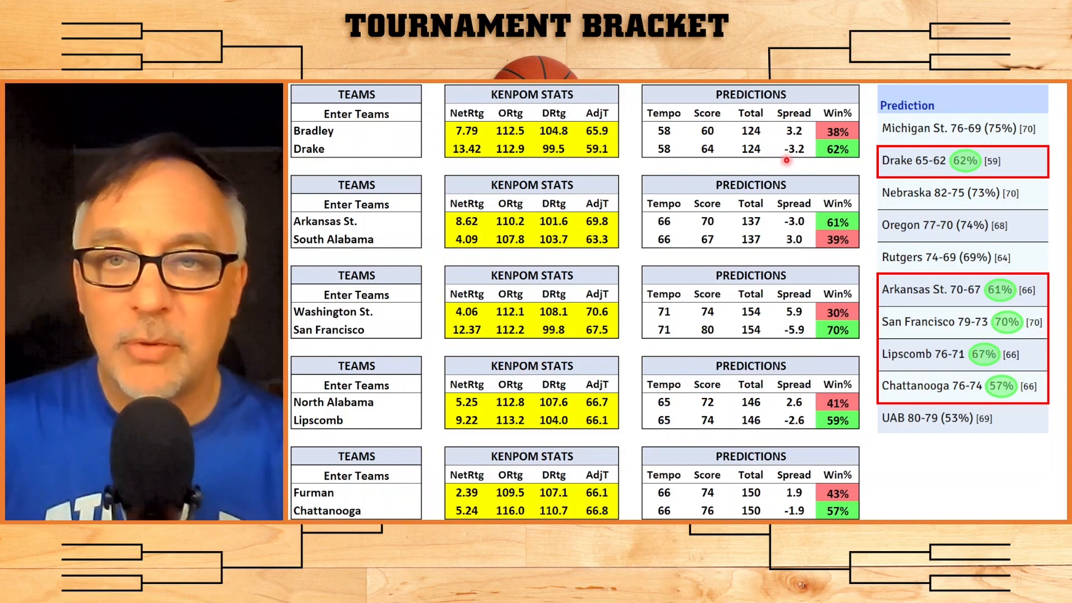
{"action": "mouse_move", "coordinate": [775, 158]}
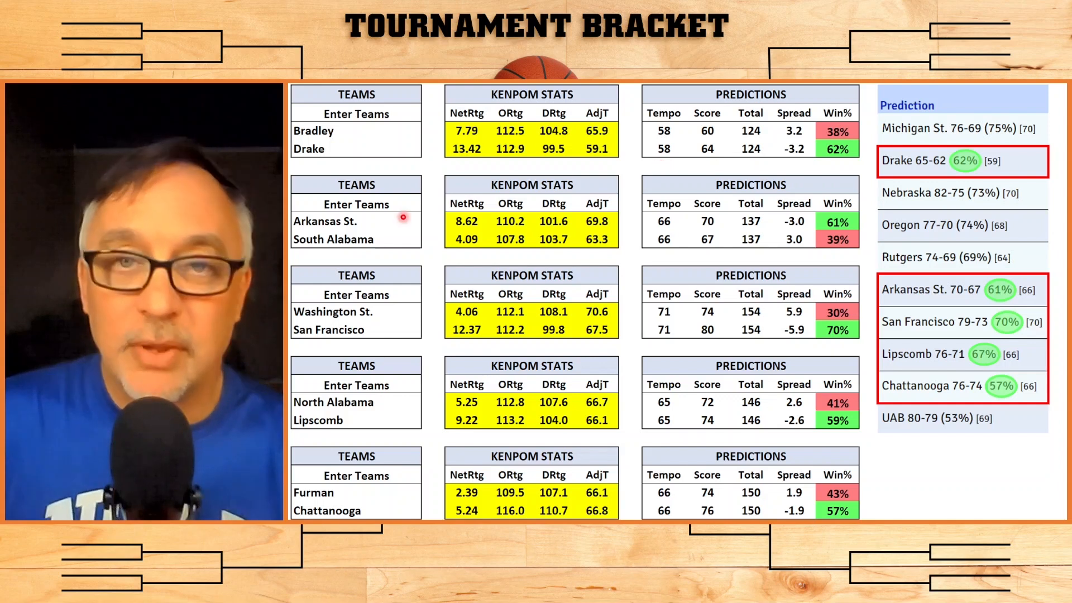
{"action": "mouse_move", "coordinate": [705, 239]}
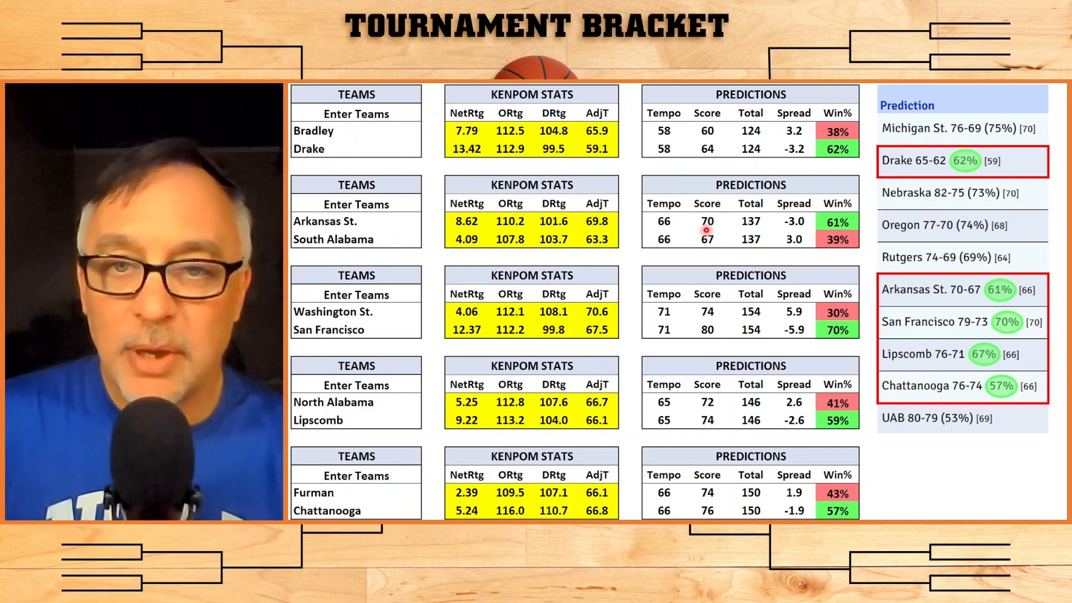
{"action": "mouse_move", "coordinate": [808, 221]}
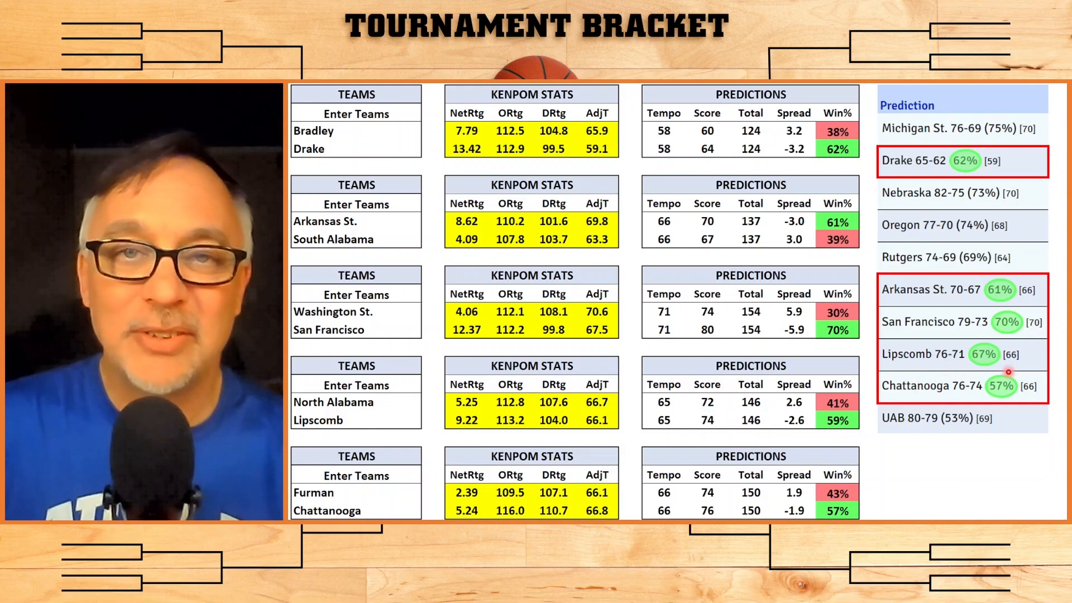
{"action": "mouse_move", "coordinate": [847, 438]}
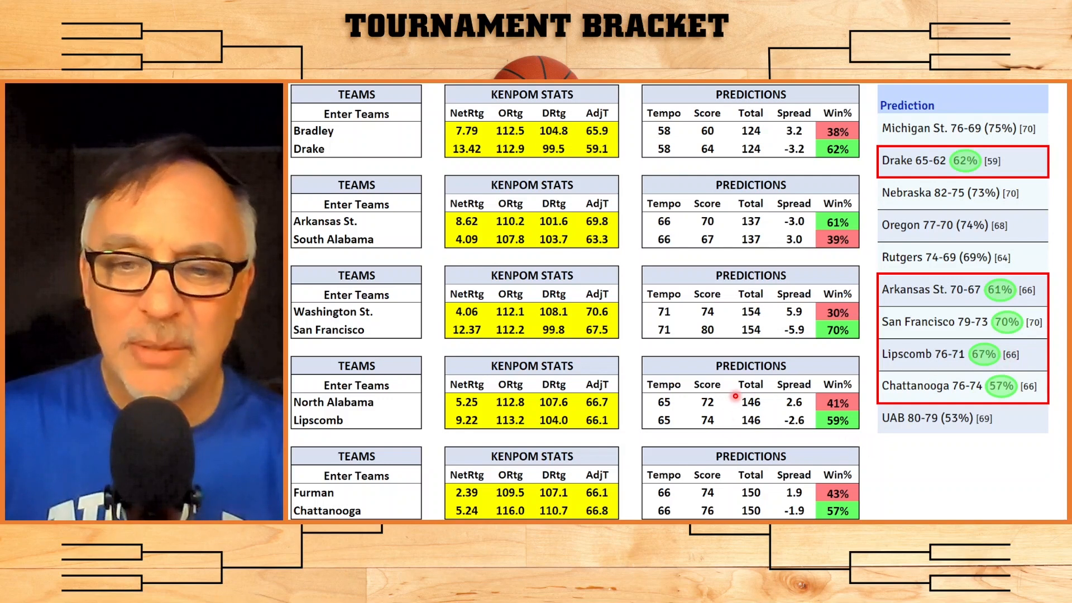
{"action": "mouse_move", "coordinate": [950, 371]}
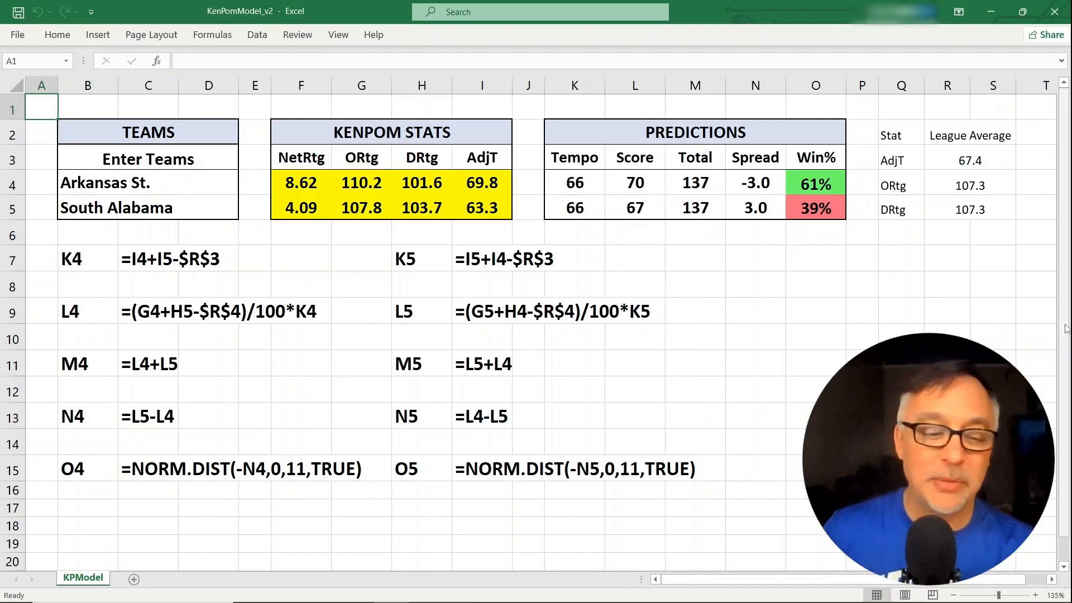
{"action": "left_click", "coordinate": [137, 182]}
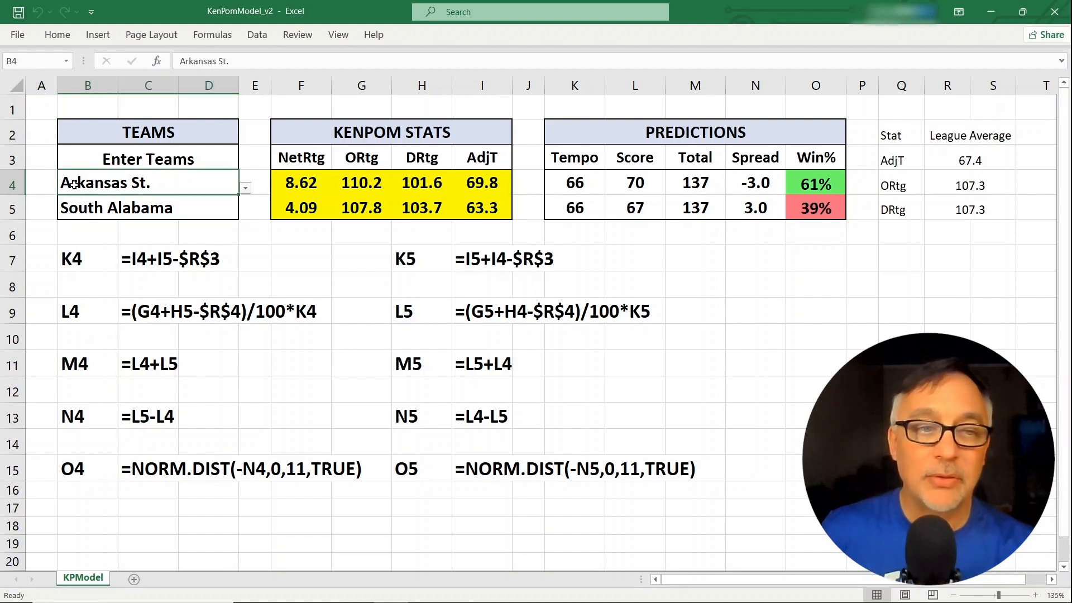
{"action": "left_click", "coordinate": [117, 208]}
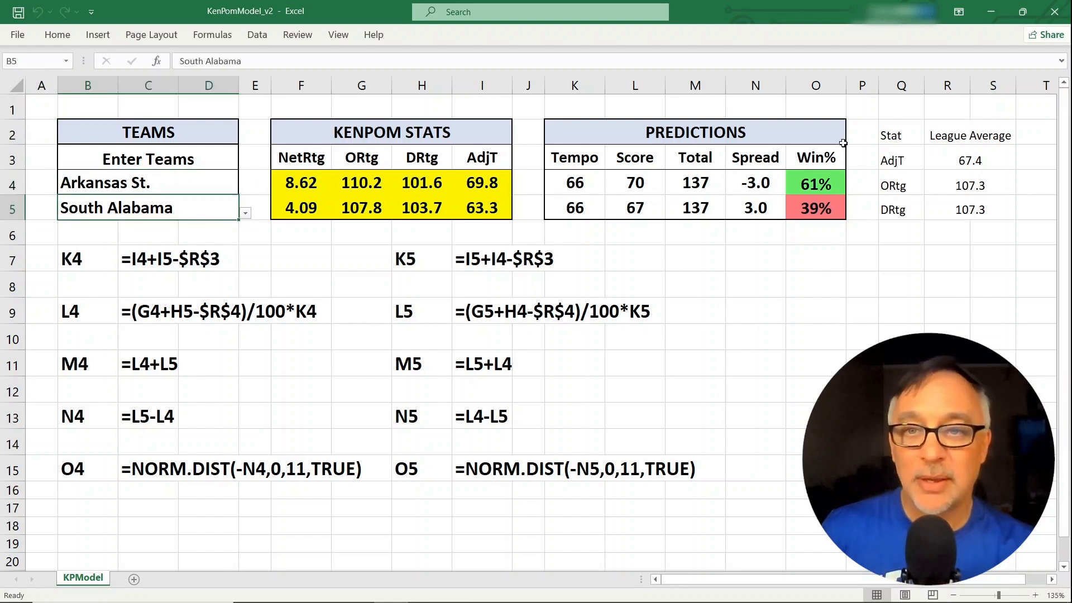
{"action": "mouse_move", "coordinate": [699, 248]}
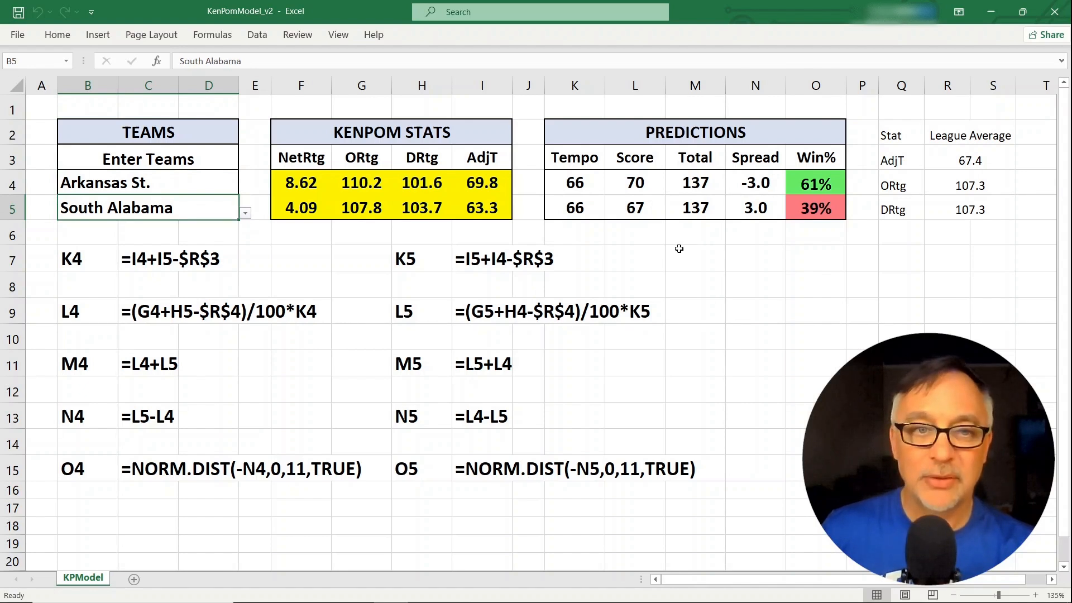
{"action": "left_click_drag", "start_coordinate": [301, 182], "coordinate": [482, 208]}
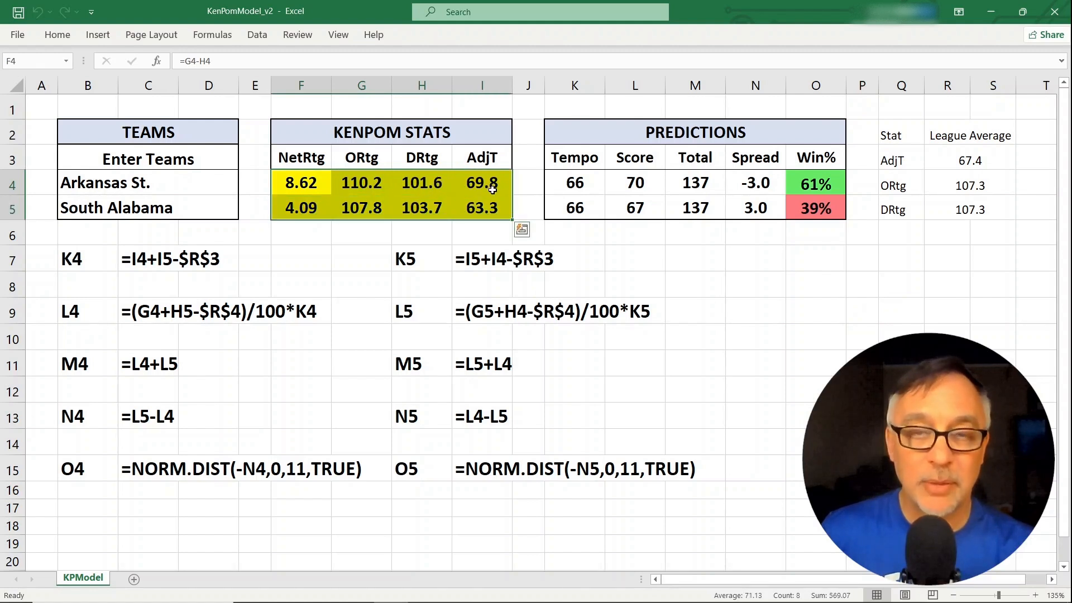
{"action": "mouse_move", "coordinate": [805, 333]}
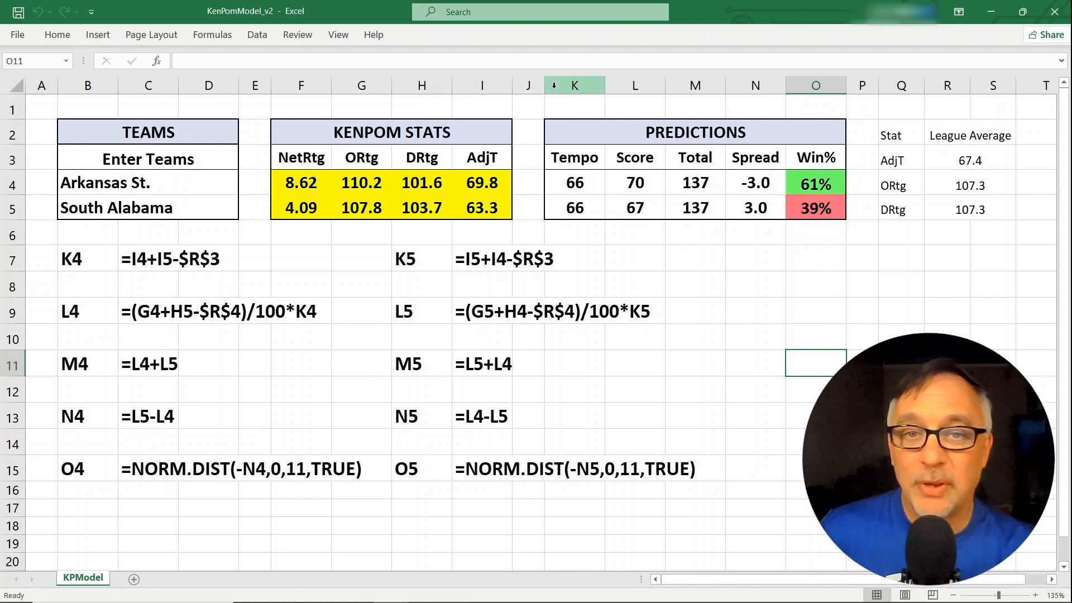
{"action": "left_click", "coordinate": [574, 84]}
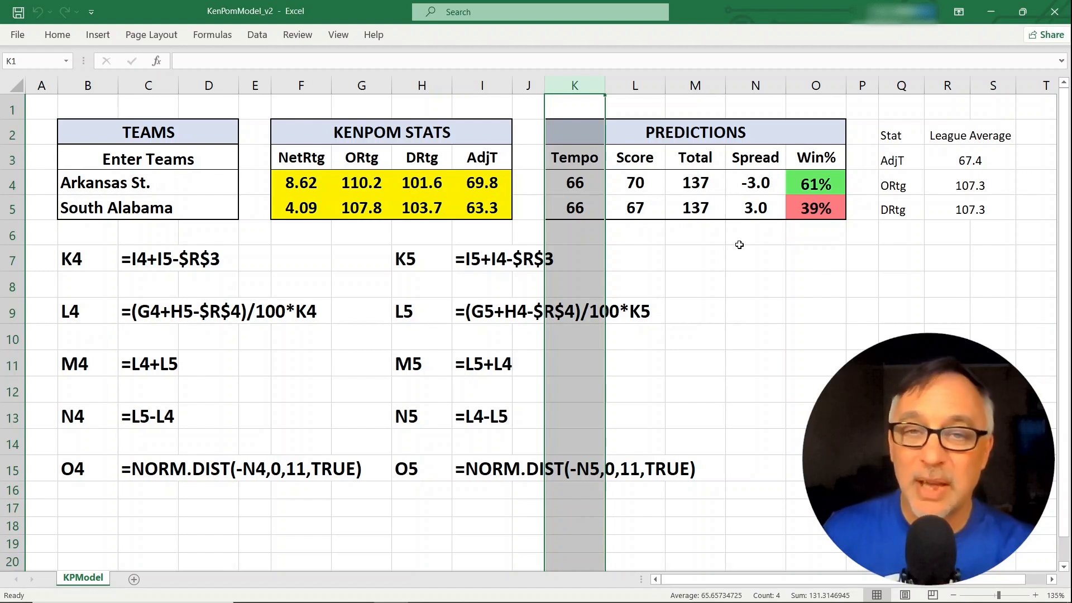
{"action": "left_click", "coordinate": [573, 182]}
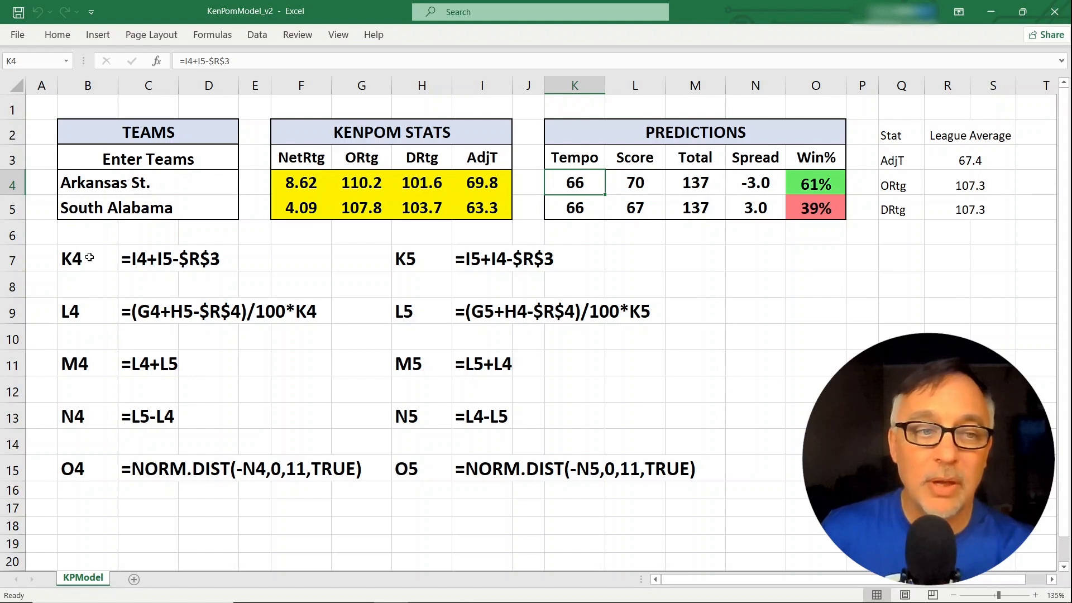
{"action": "left_click", "coordinate": [148, 258]}
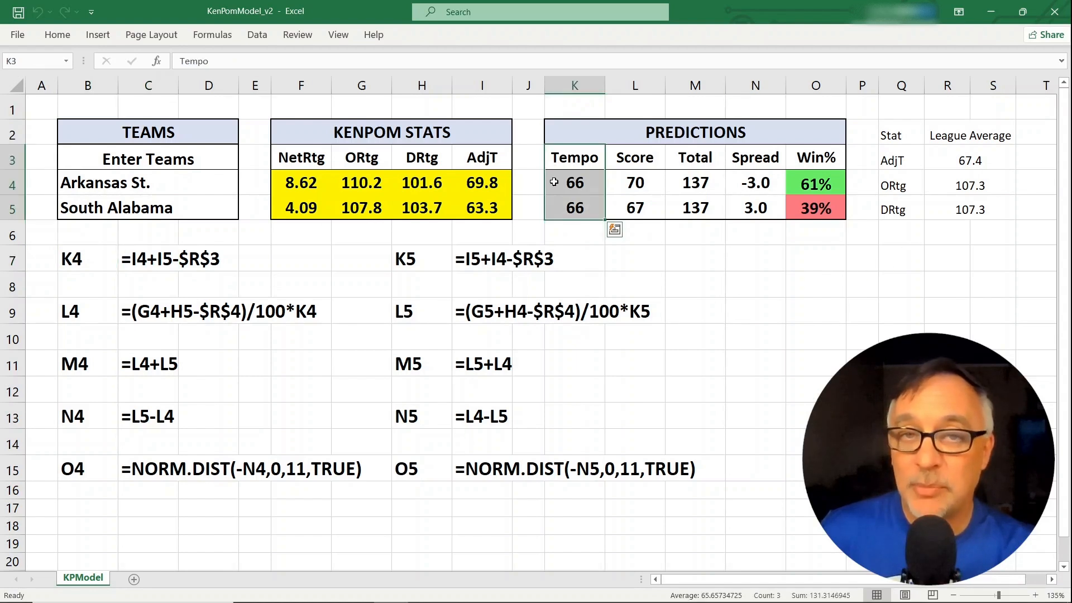
{"action": "left_click", "coordinate": [481, 182]}
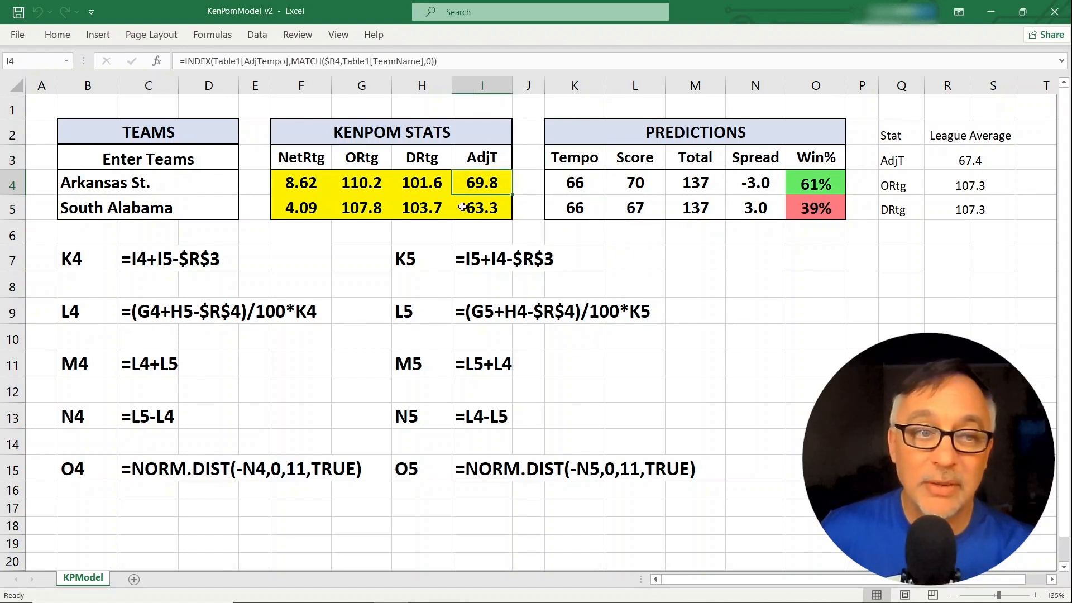
{"action": "left_click", "coordinate": [481, 208]}
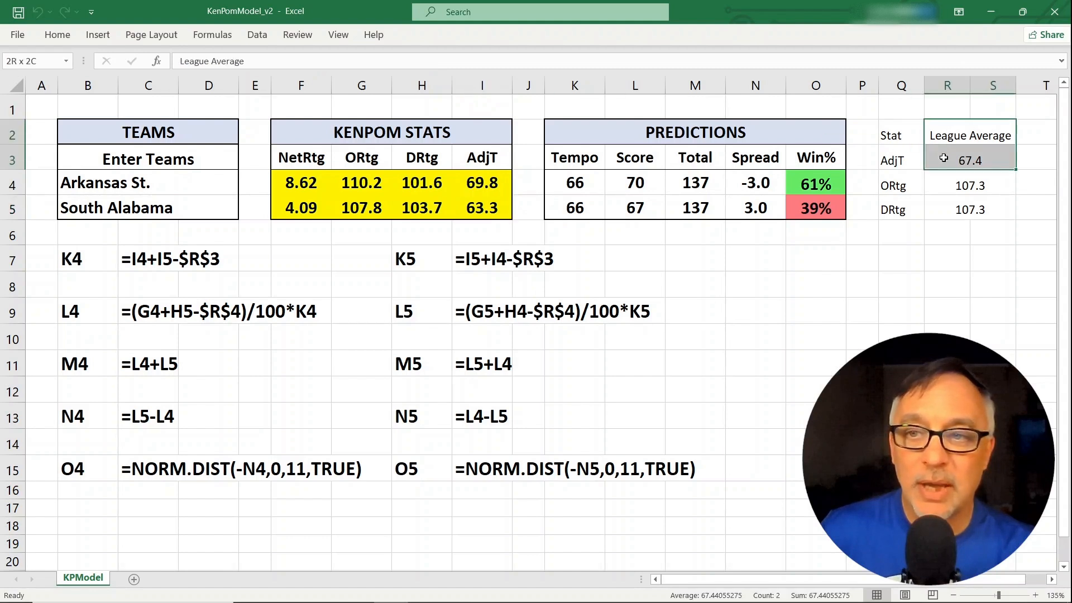
{"action": "left_click", "coordinate": [969, 160]}
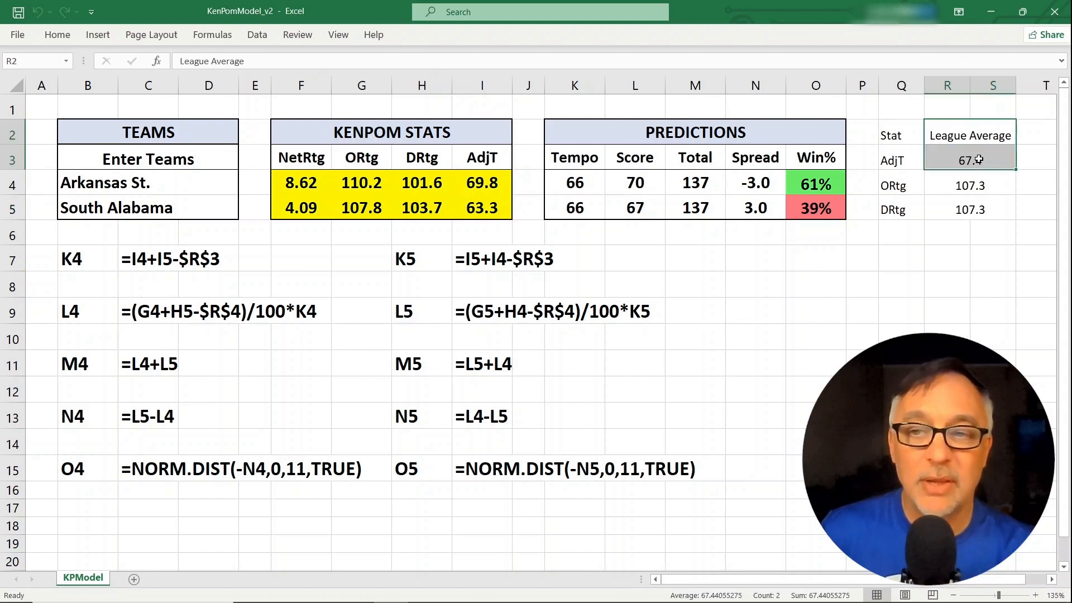
{"action": "left_click", "coordinate": [481, 182]}
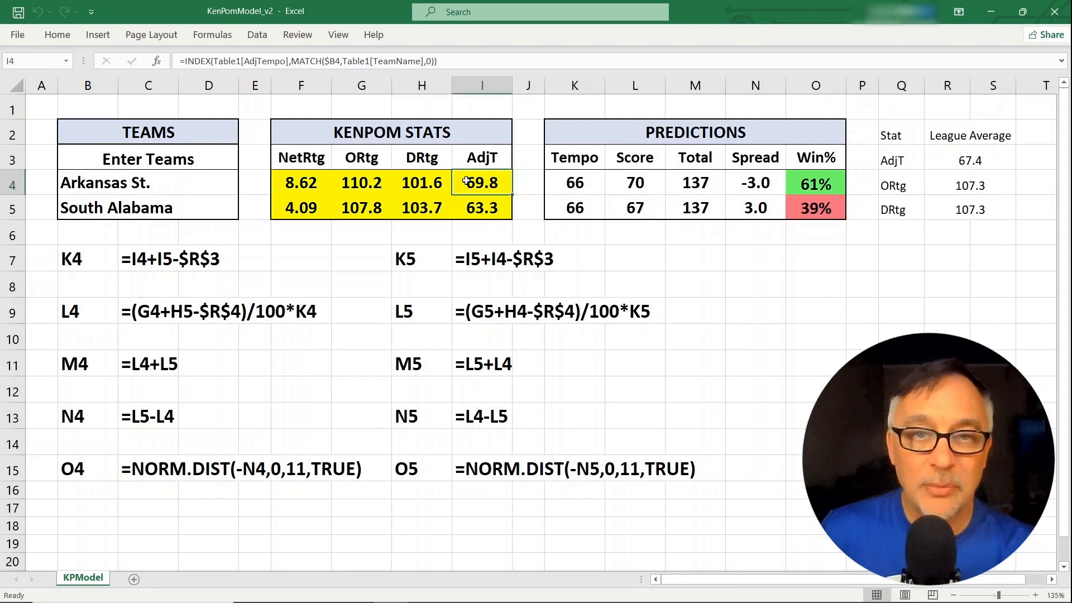
{"action": "left_click", "coordinate": [482, 207]}
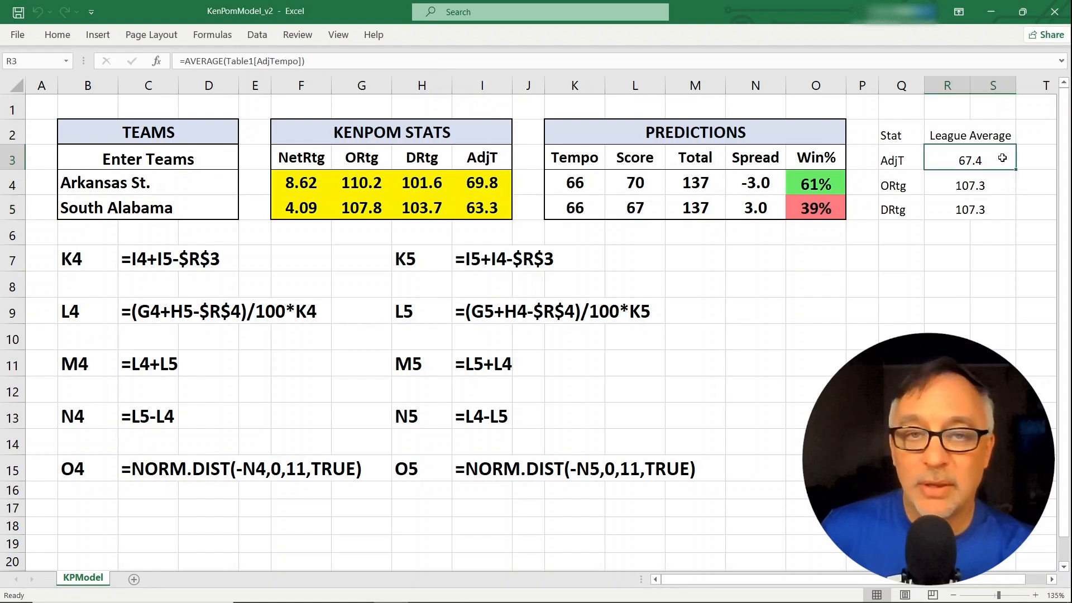
{"action": "left_click", "coordinate": [481, 208]}
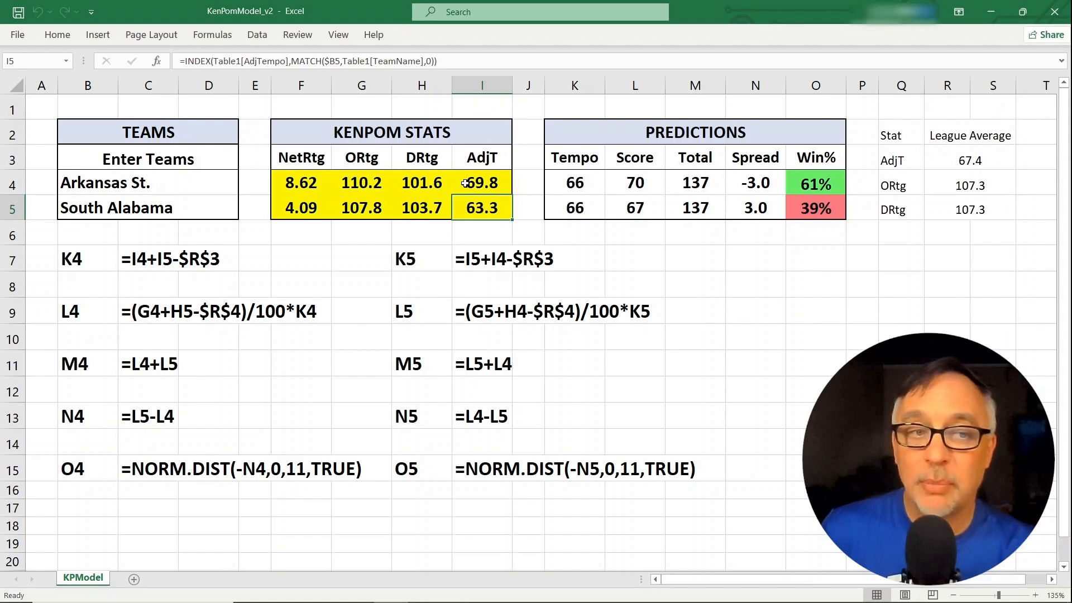
{"action": "left_click", "coordinate": [481, 182]}
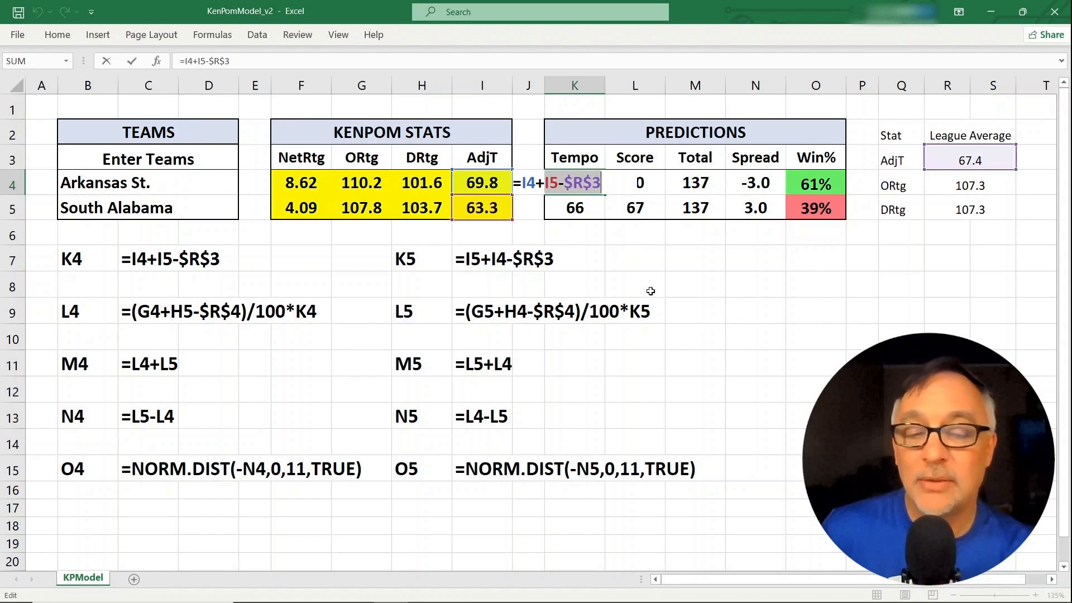
{"action": "mouse_move", "coordinate": [633, 242]}
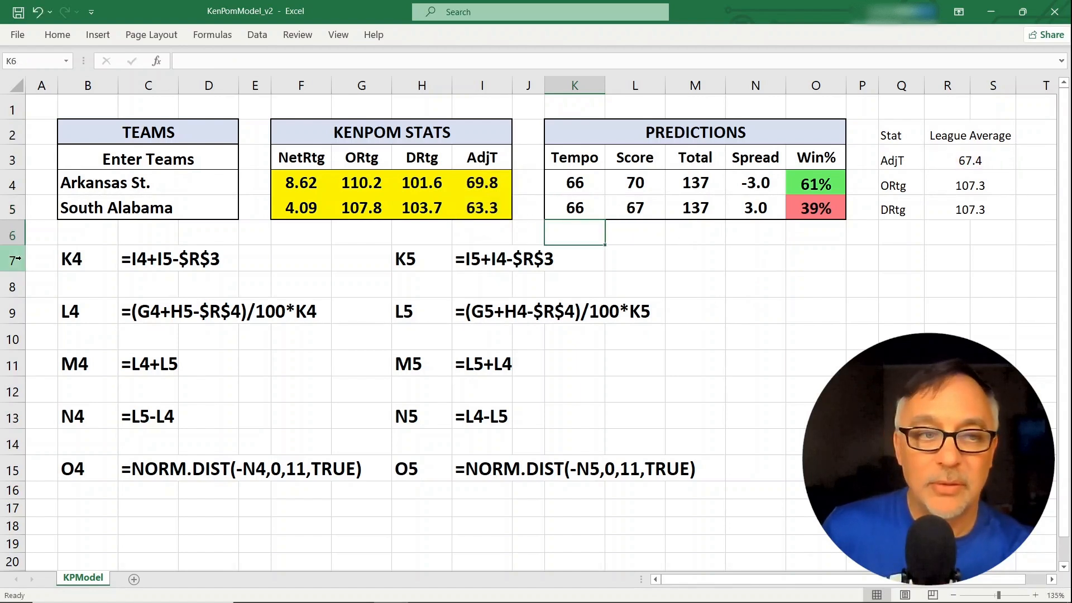
{"action": "left_click", "coordinate": [574, 85]}
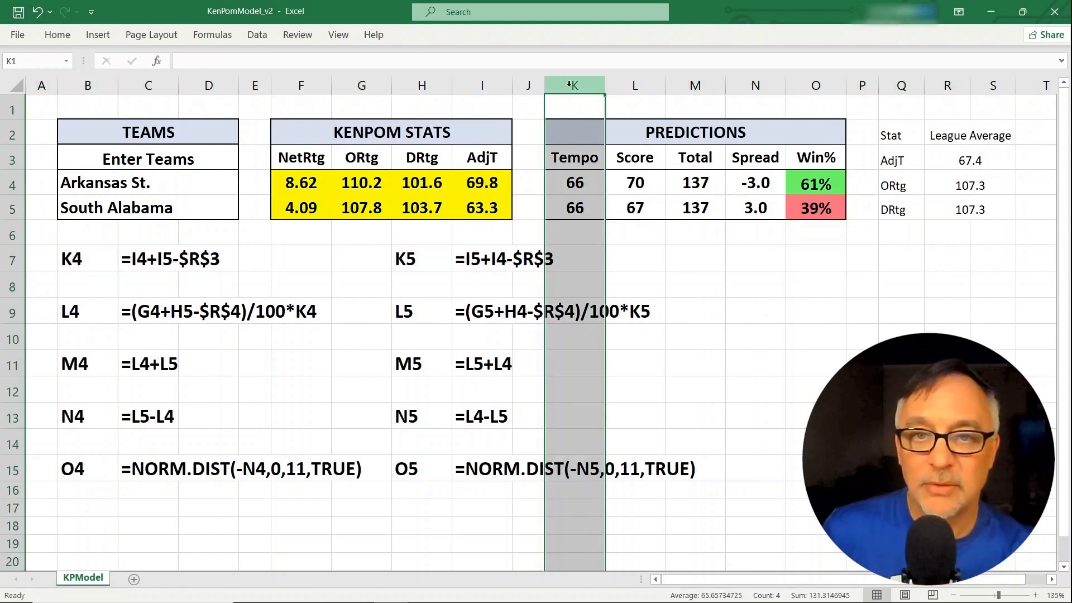
{"action": "mouse_move", "coordinate": [844, 330]}
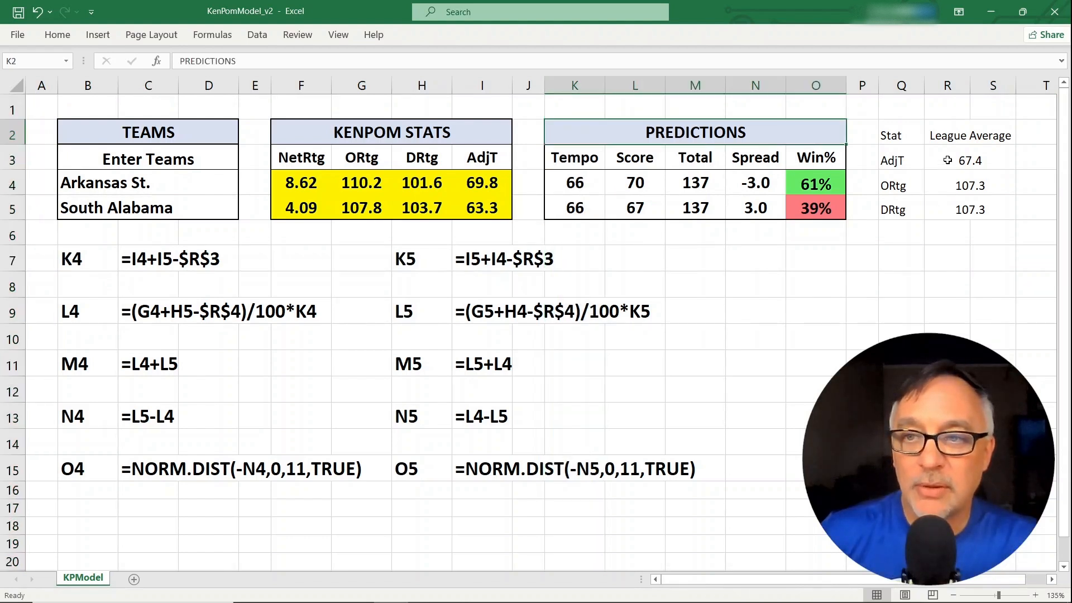
{"action": "left_click", "coordinate": [969, 160]}
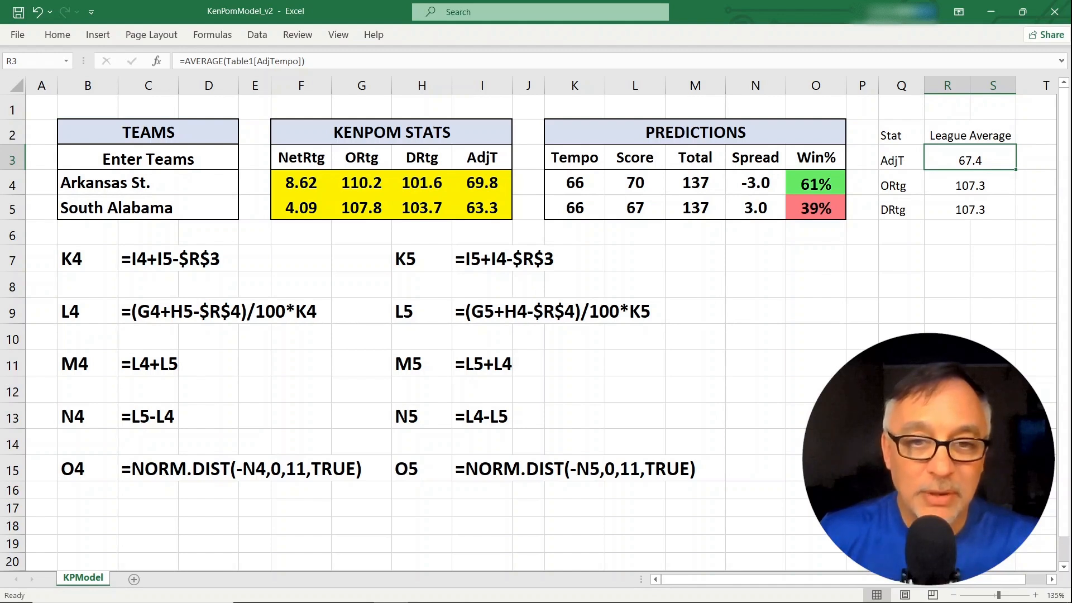
{"action": "left_click", "coordinate": [991, 258]}
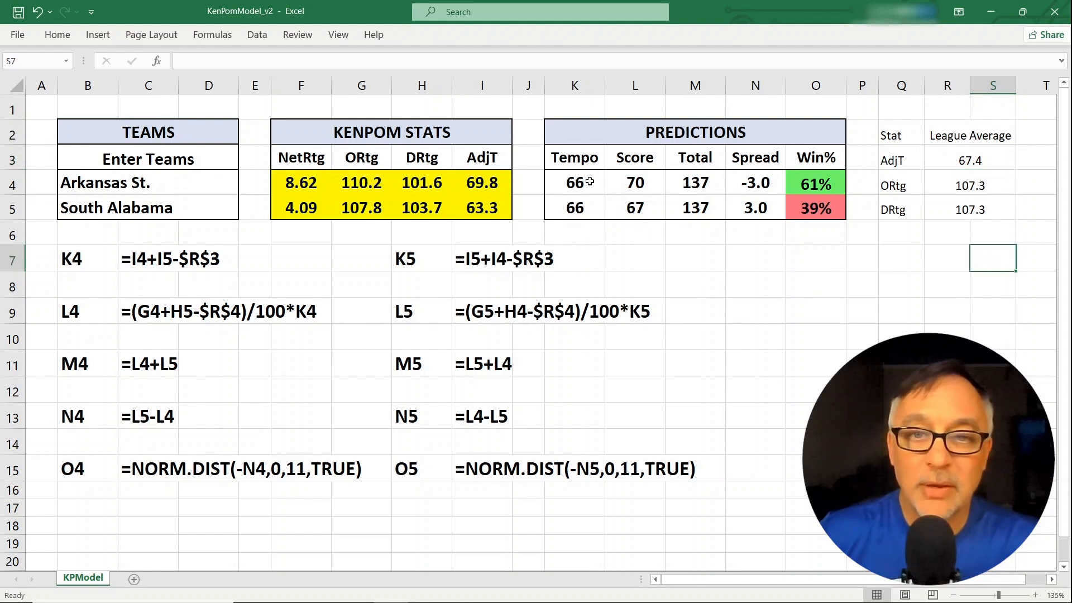
{"action": "left_click", "coordinate": [573, 182]}
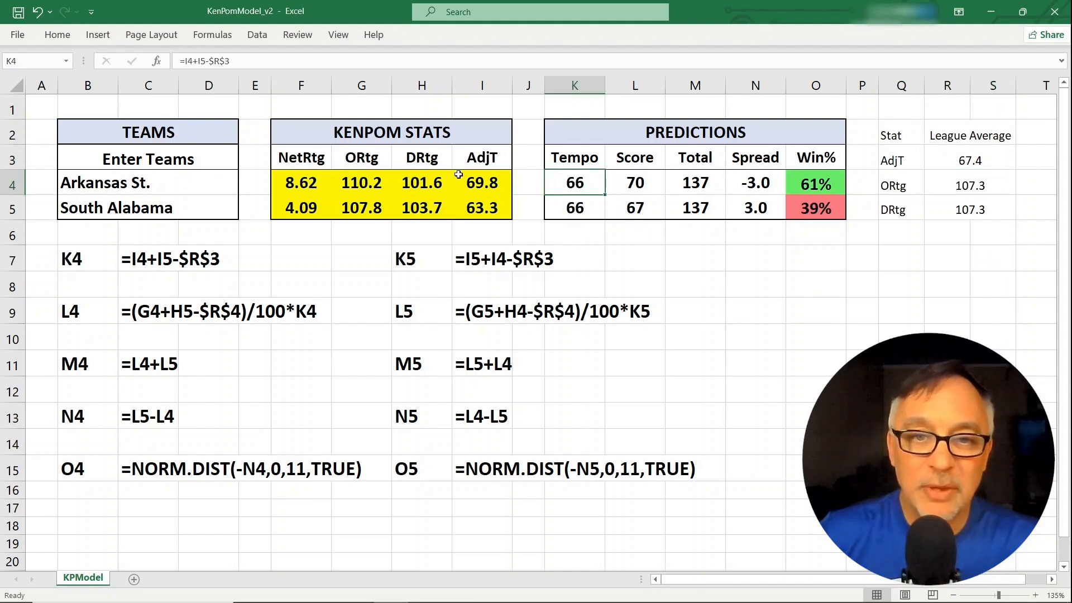
{"action": "double_click", "coordinate": [574, 182]}
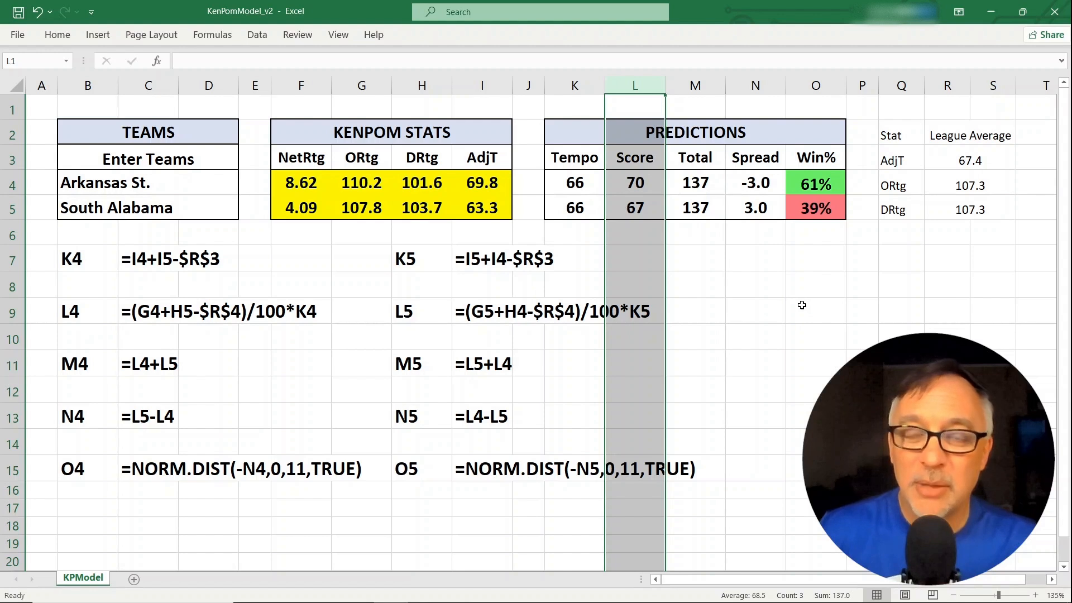
{"action": "mouse_move", "coordinate": [718, 302]}
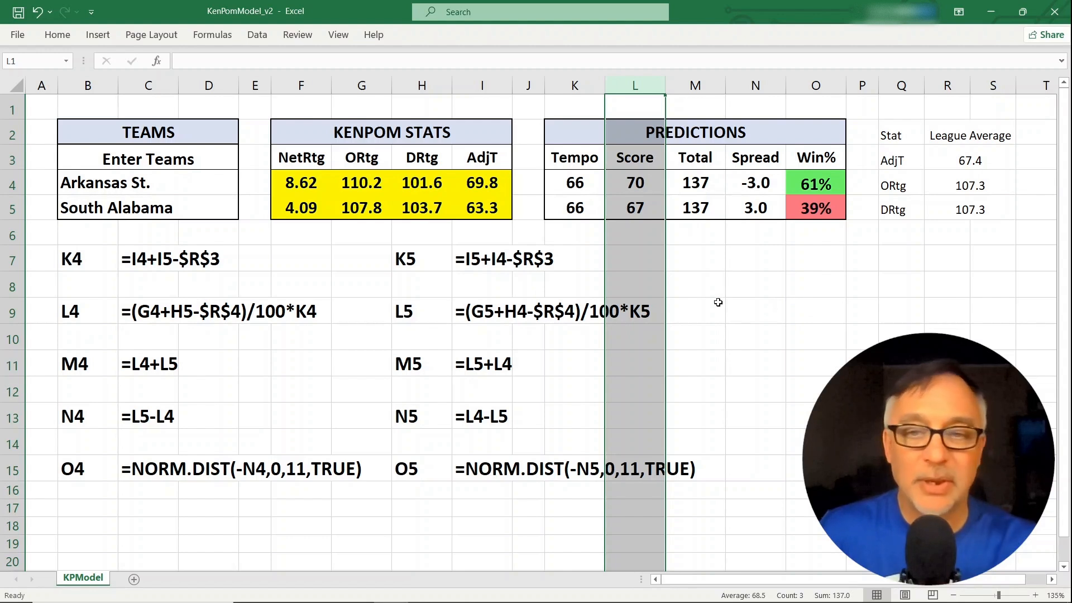
{"action": "double_click", "coordinate": [634, 182]}
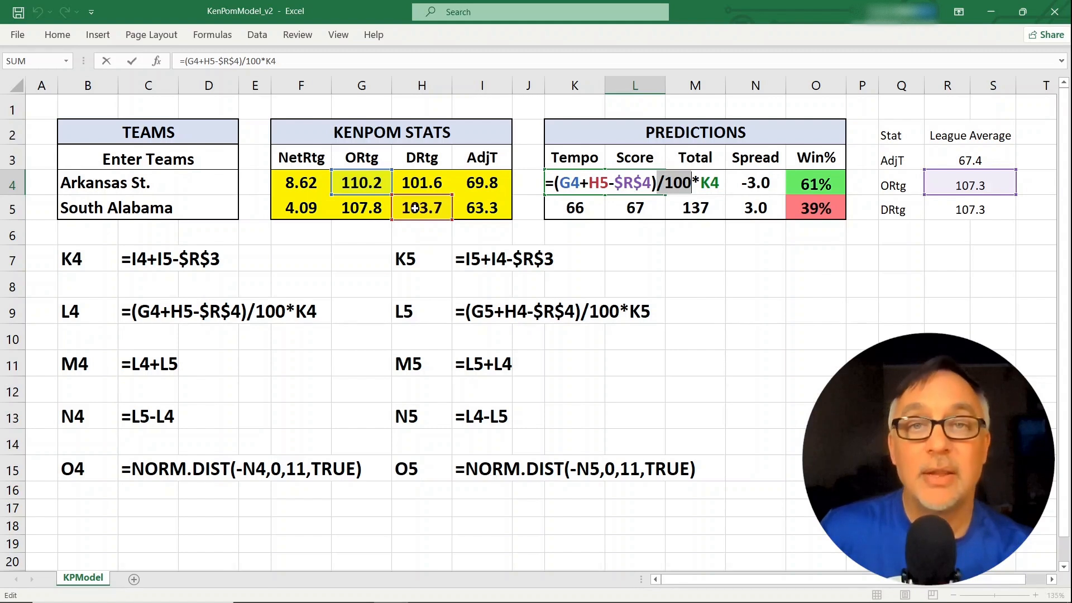
{"action": "mouse_move", "coordinate": [669, 195]}
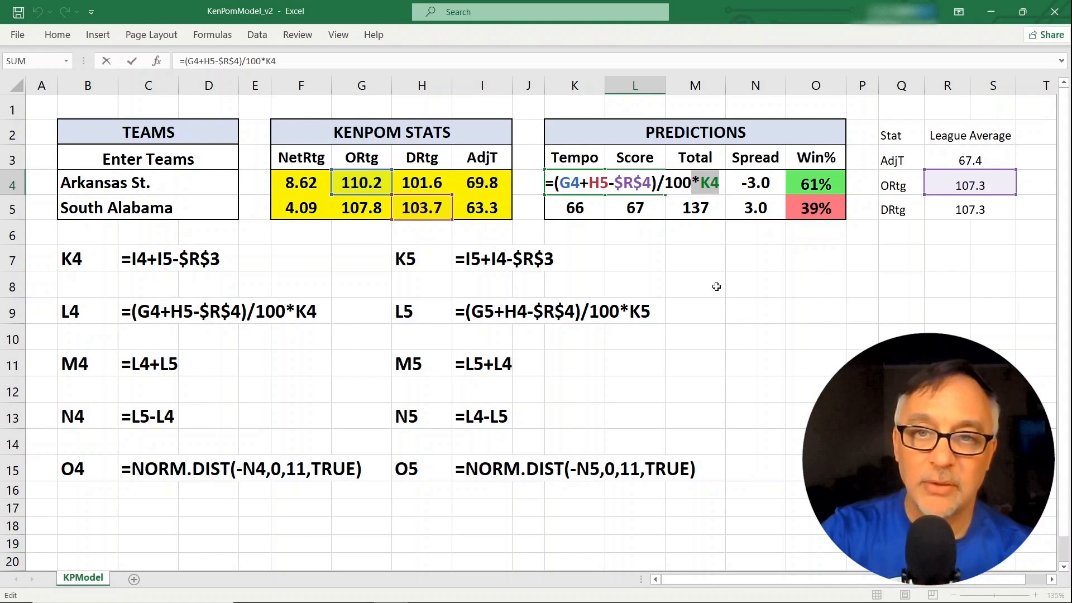
{"action": "key", "text": "Enter"}
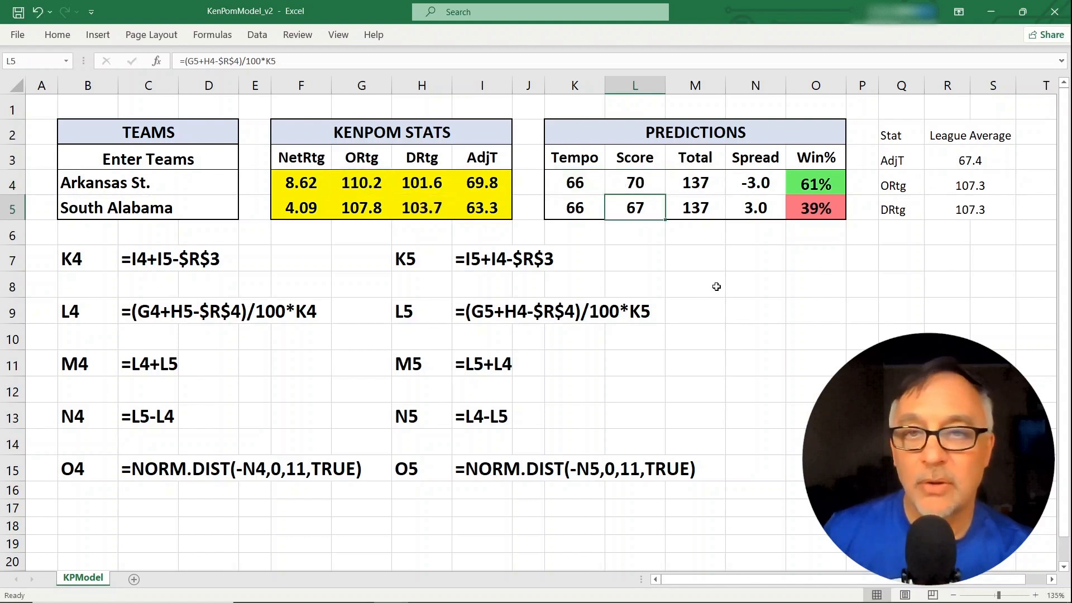
{"action": "left_click", "coordinate": [634, 85]}
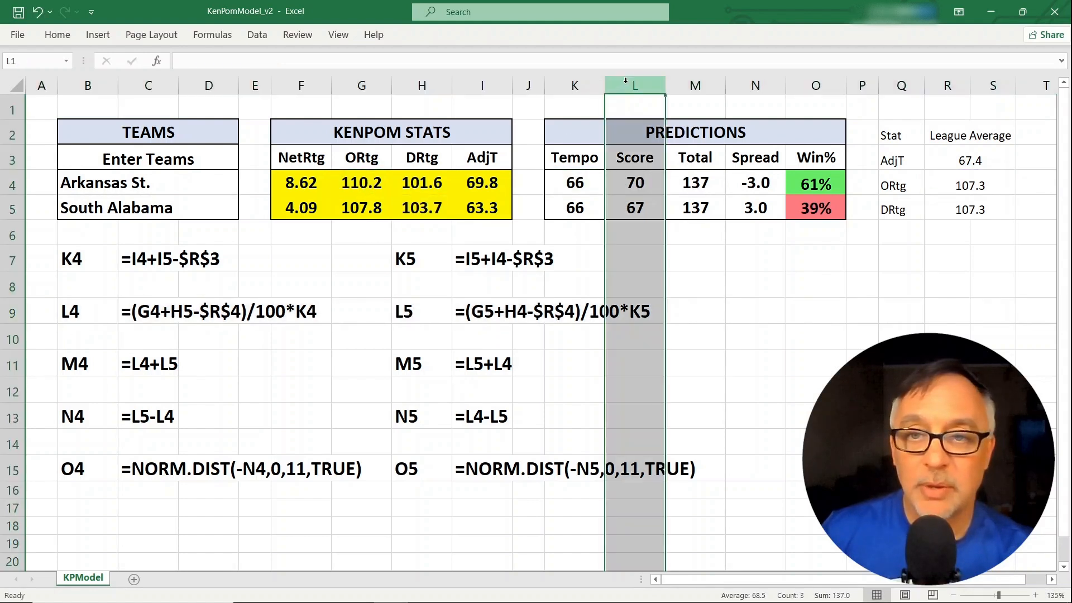
{"action": "left_click", "coordinate": [695, 109]}
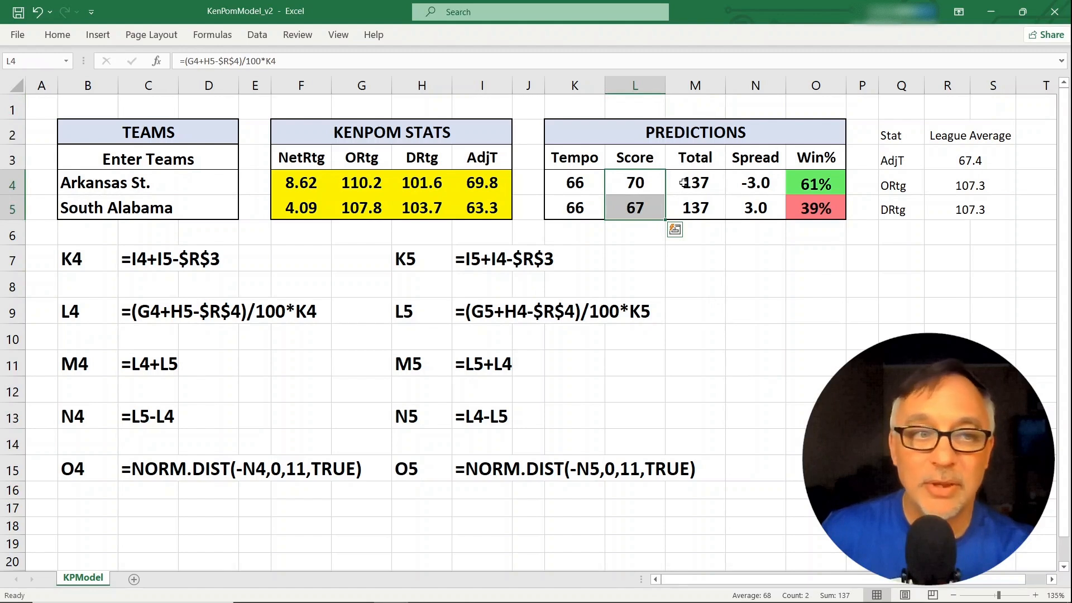
{"action": "double_click", "coordinate": [694, 182]}
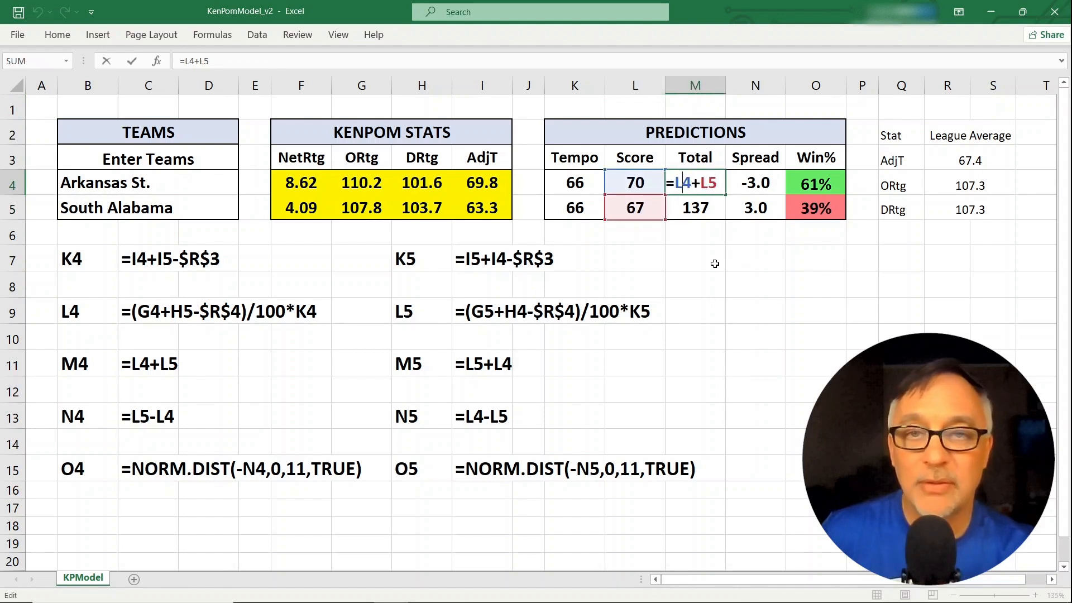
{"action": "key", "text": "Enter"}
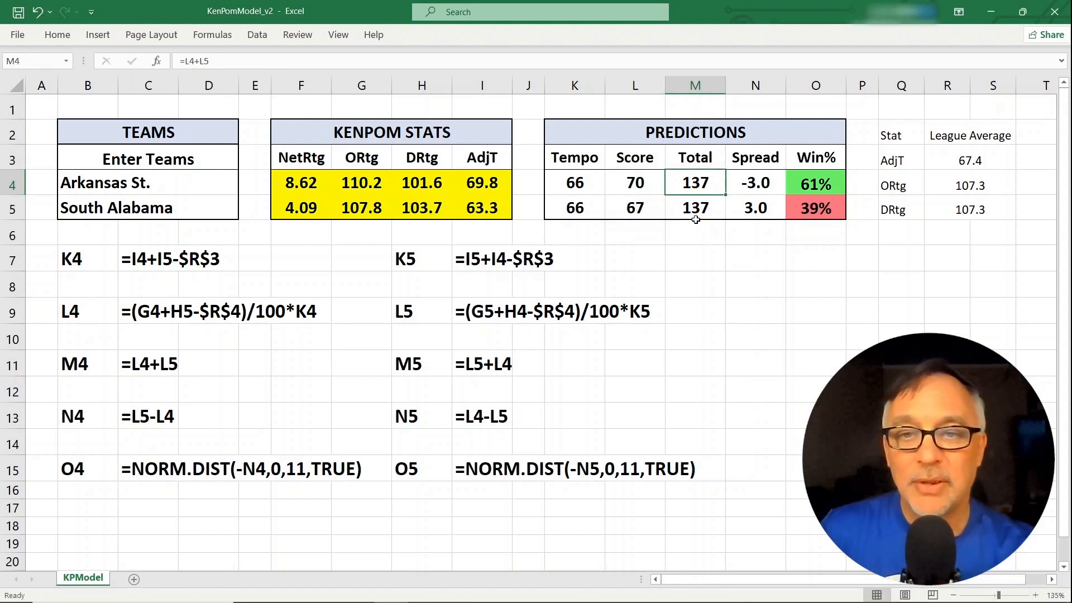
{"action": "double_click", "coordinate": [694, 208]}
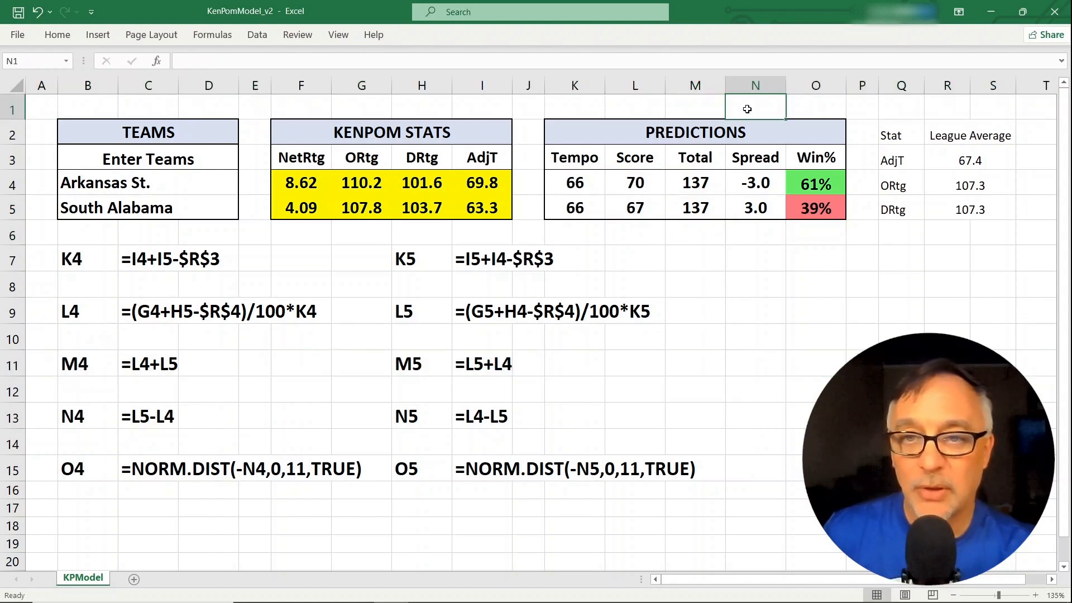
{"action": "left_click", "coordinate": [755, 182]}
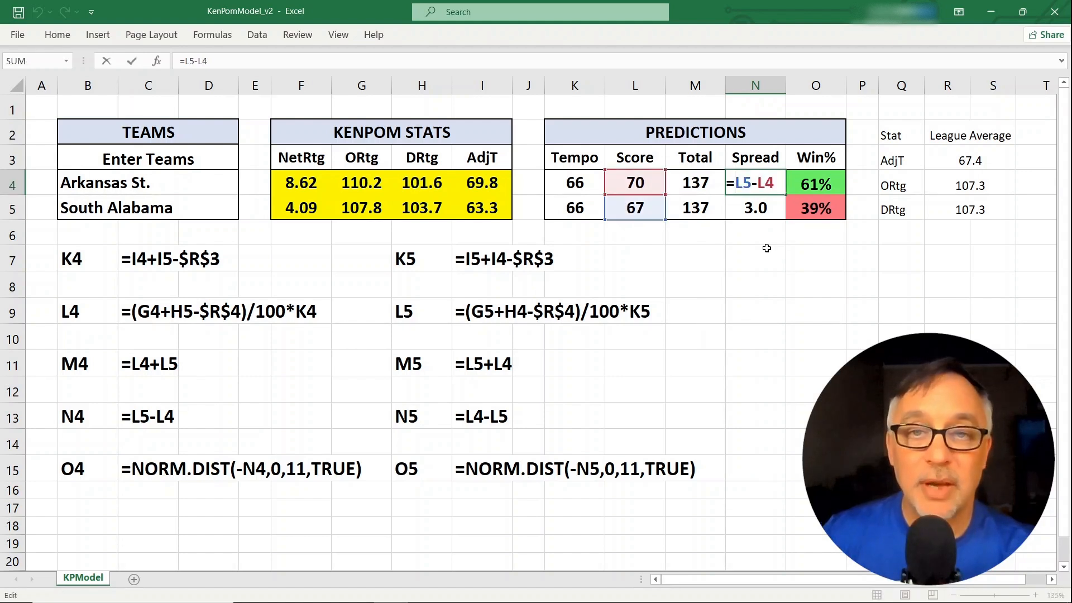
{"action": "left_click", "coordinate": [756, 208]}
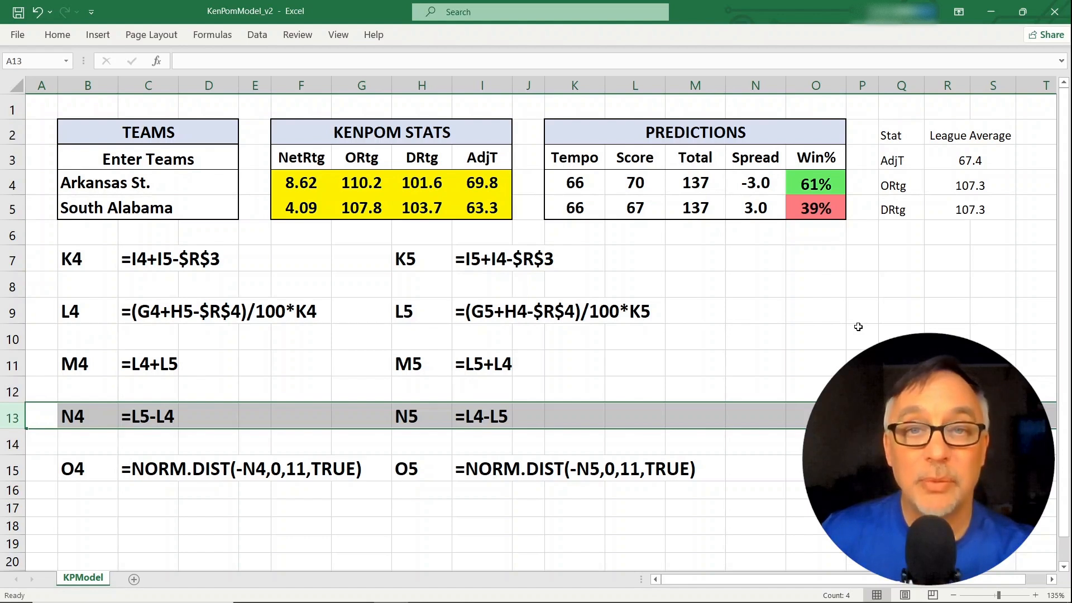
{"action": "left_click", "coordinate": [814, 182]}
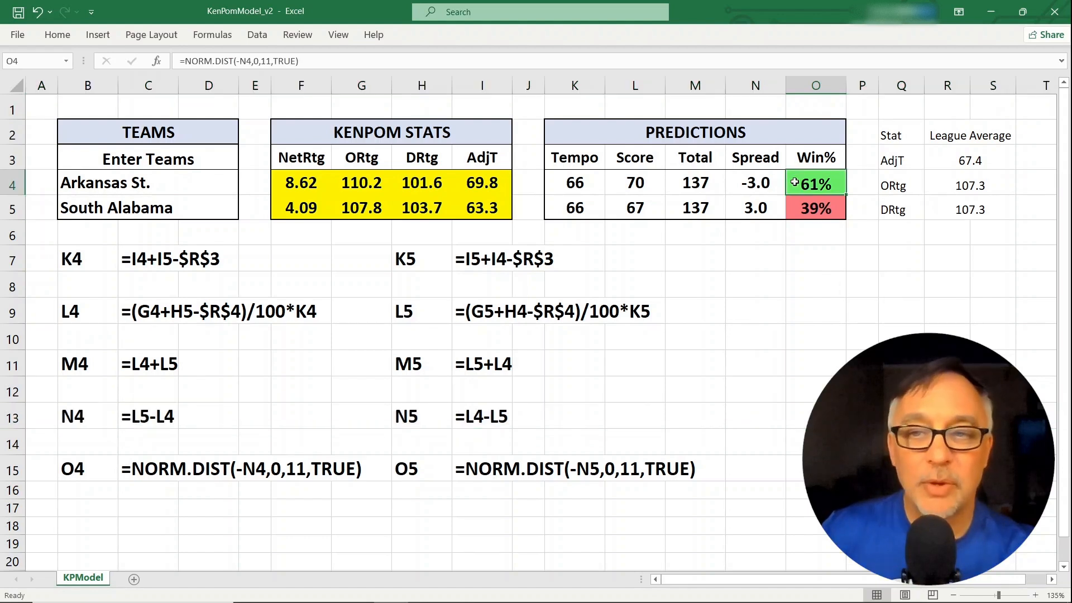
{"action": "double_click", "coordinate": [815, 182]}
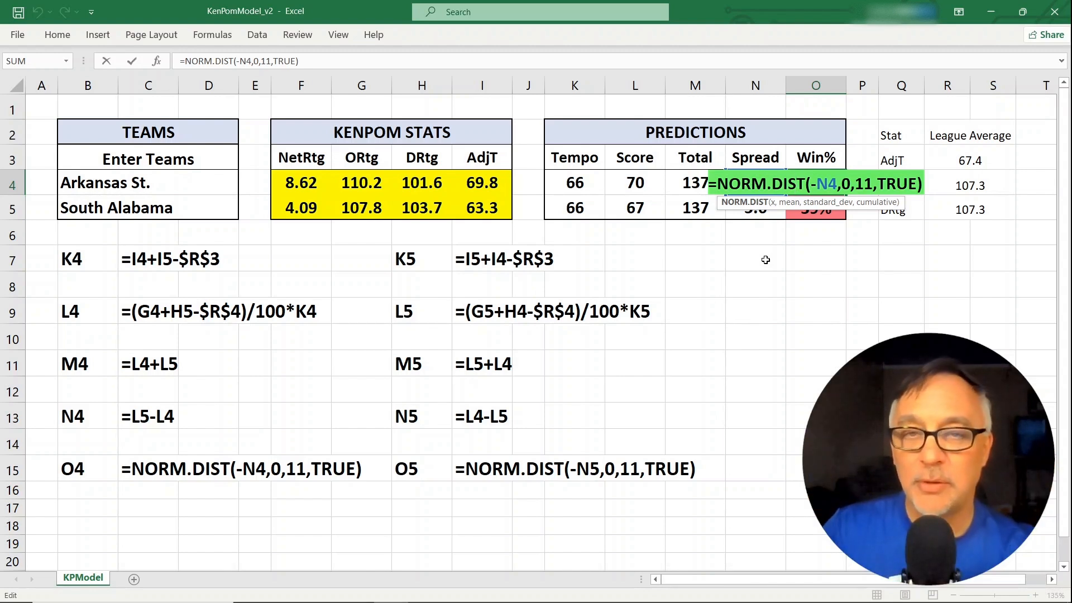
{"action": "key", "text": "Enter"}
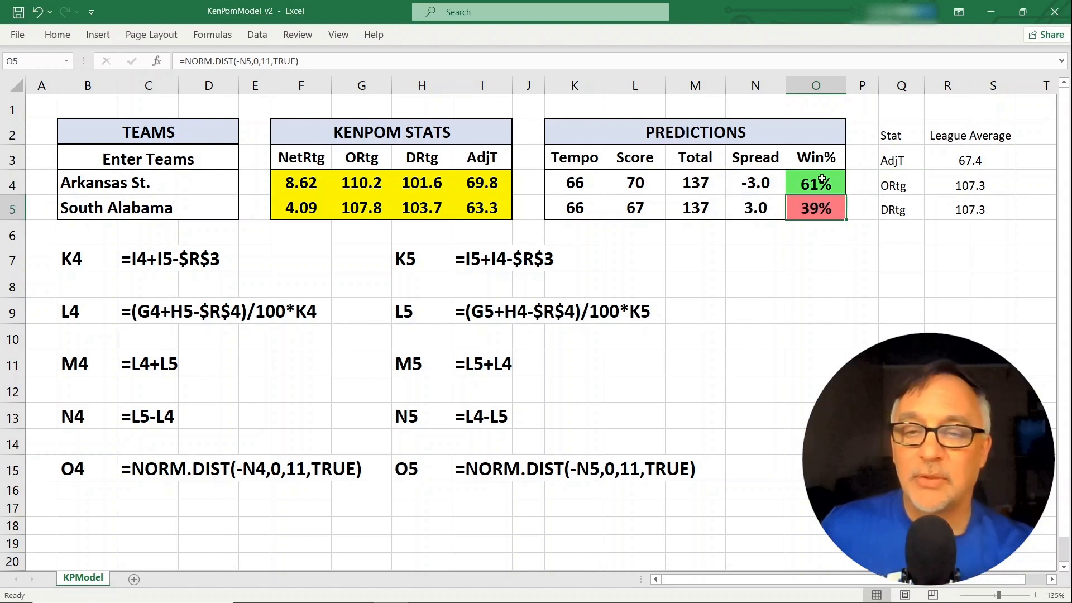
{"action": "left_click", "coordinate": [815, 182]}
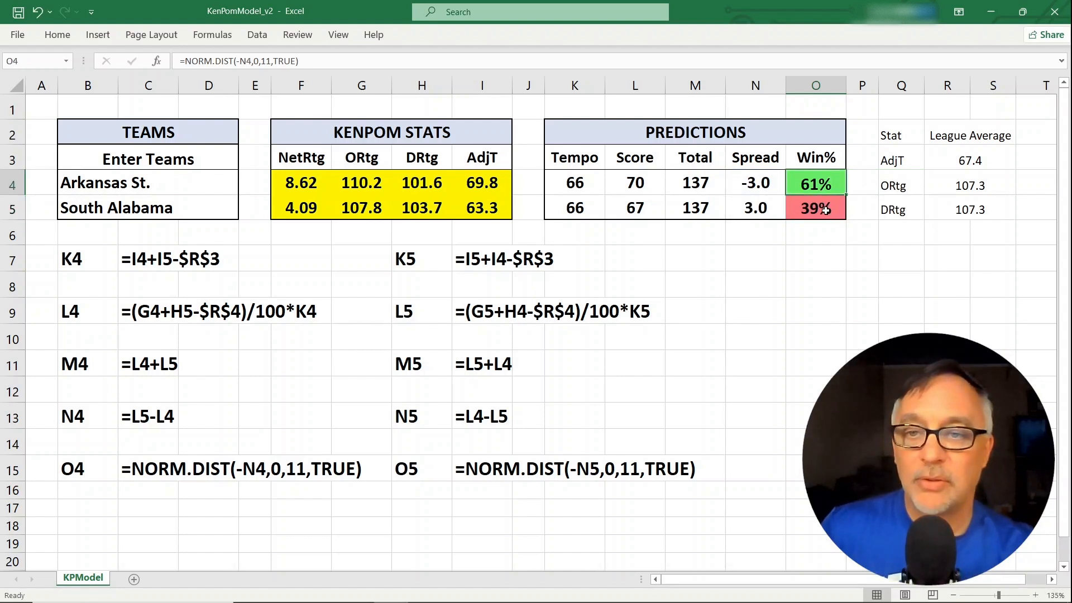
{"action": "double_click", "coordinate": [815, 208]}
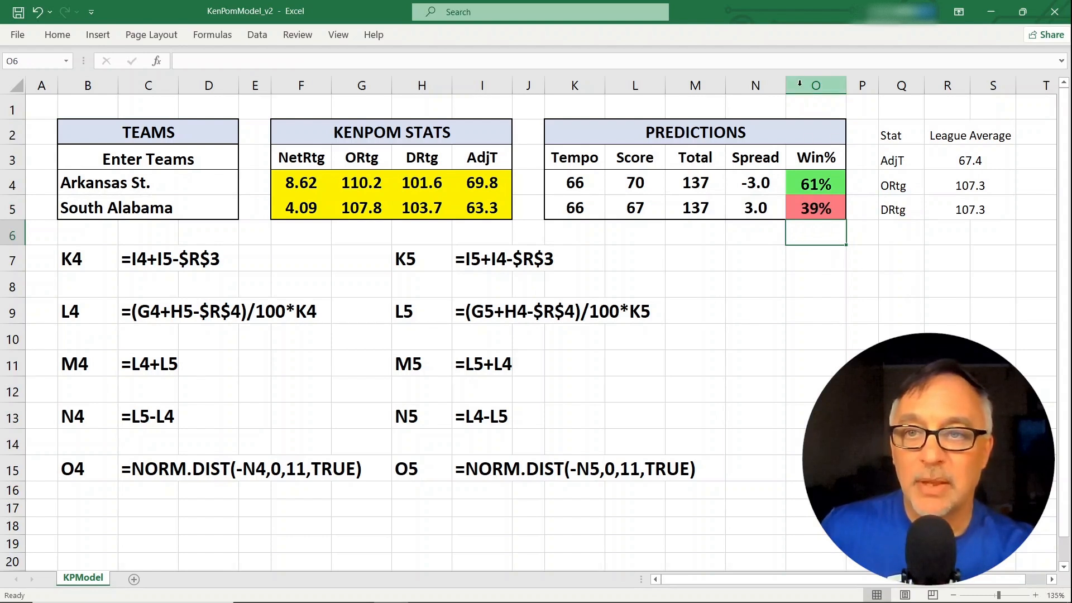
{"action": "left_click", "coordinate": [814, 182]}
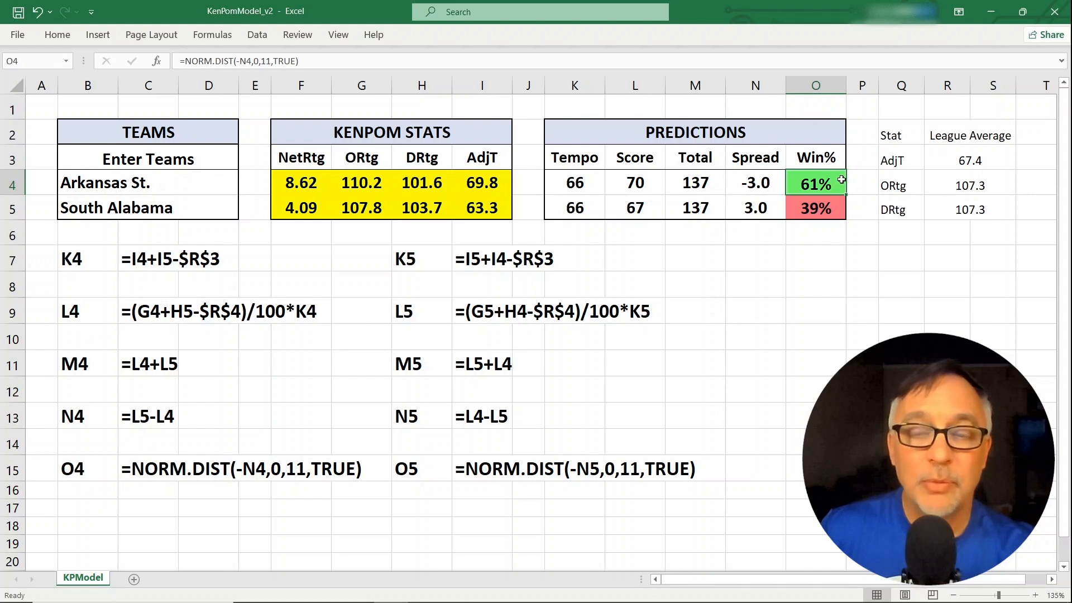
{"action": "mouse_move", "coordinate": [856, 181]}
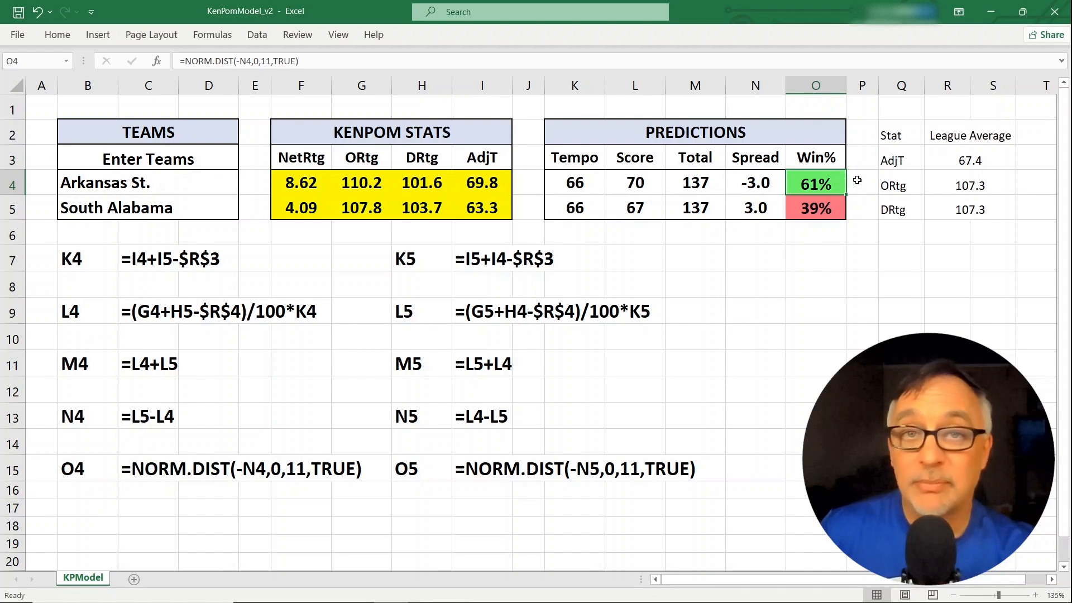